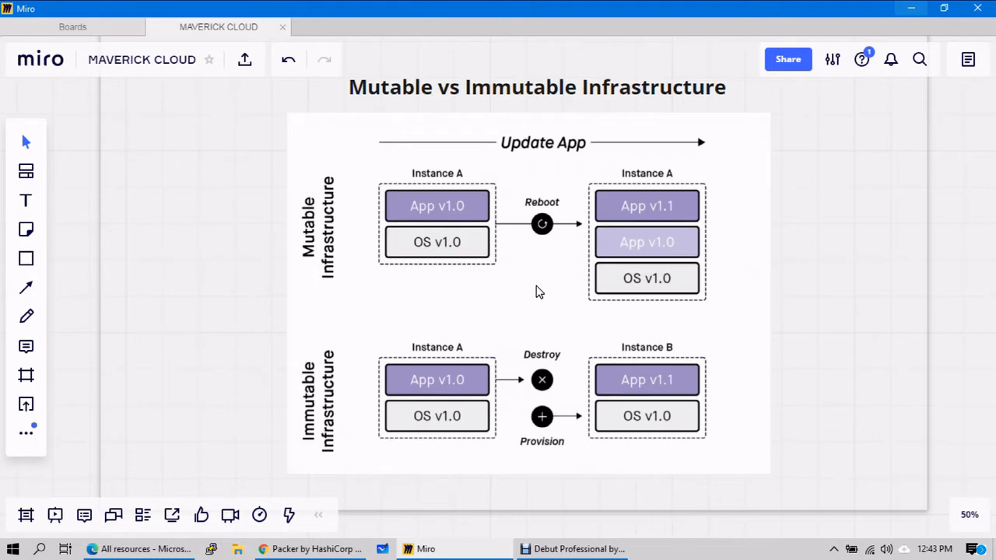
{"action": "mouse_move", "coordinate": [377, 109]}
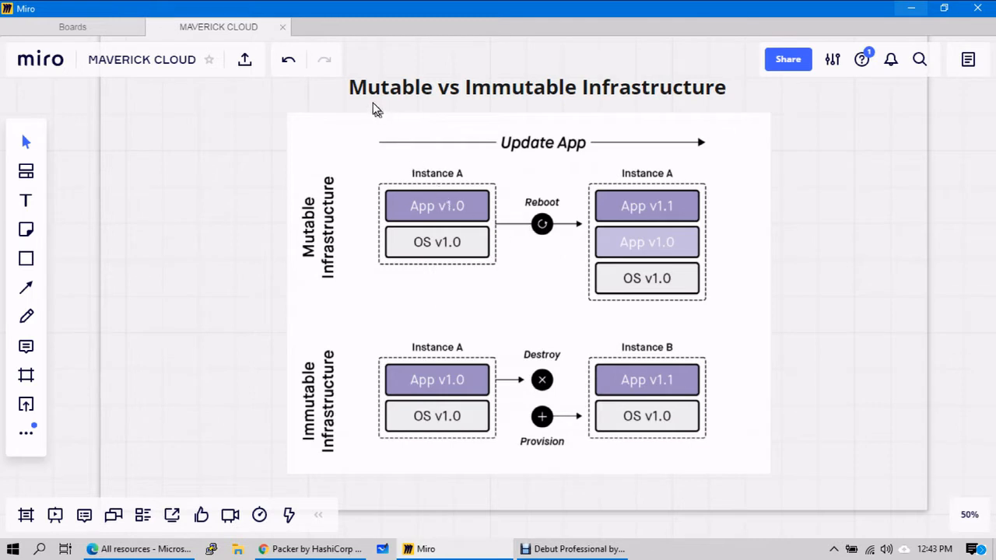
{"action": "mouse_move", "coordinate": [695, 278]}
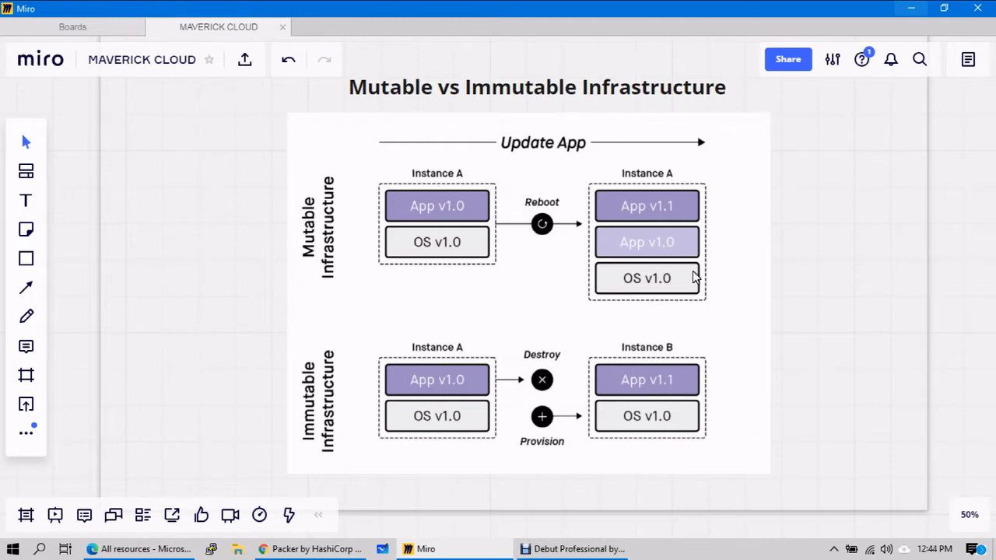
{"action": "mouse_move", "coordinate": [360, 250]}
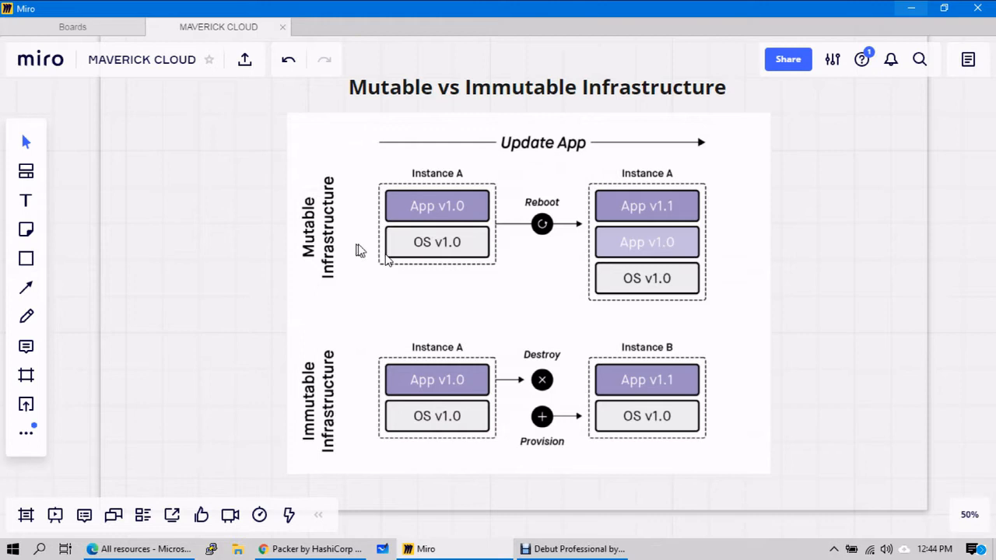
{"action": "mouse_move", "coordinate": [467, 248]}
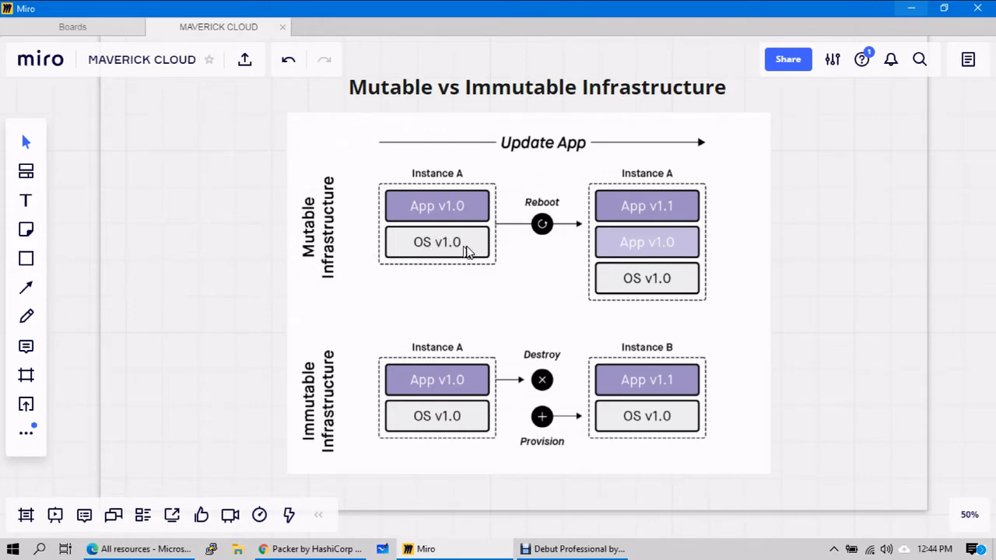
{"action": "mouse_move", "coordinate": [424, 252]}
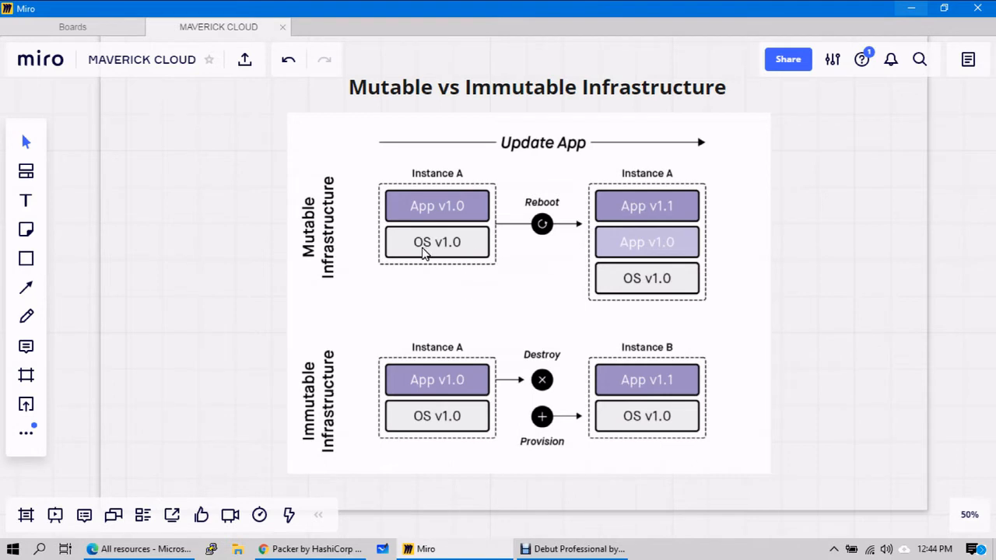
{"action": "mouse_move", "coordinate": [434, 243]}
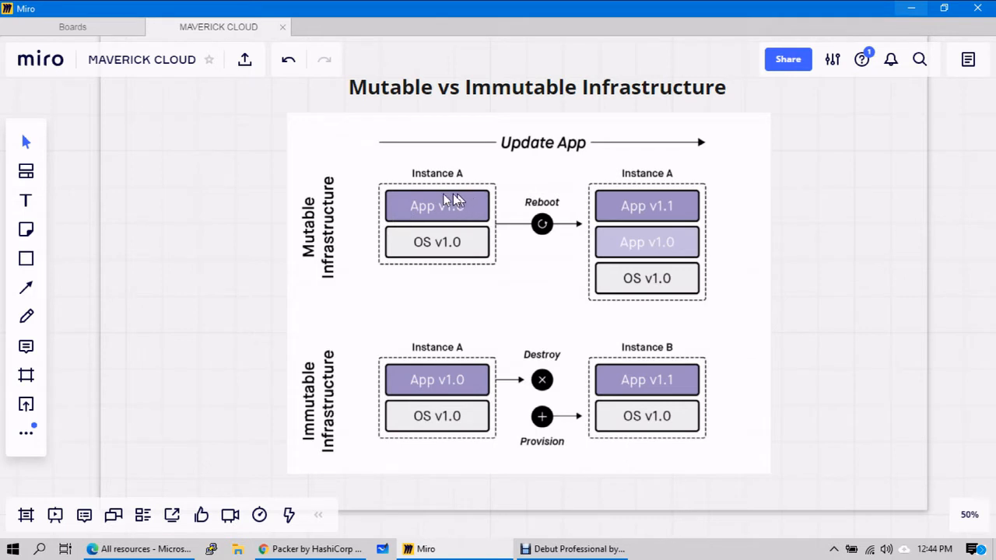
{"action": "mouse_move", "coordinate": [302, 204]}
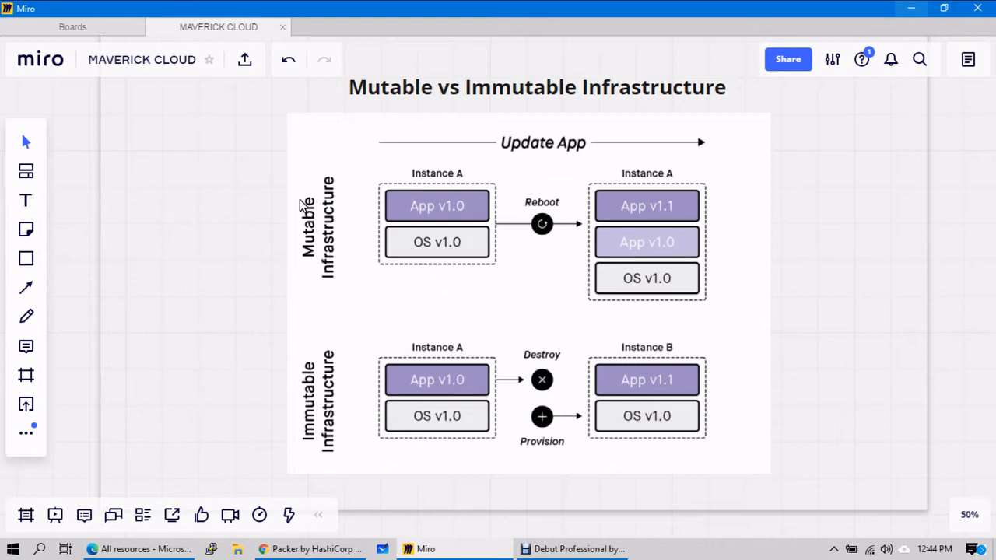
{"action": "mouse_move", "coordinate": [432, 208]}
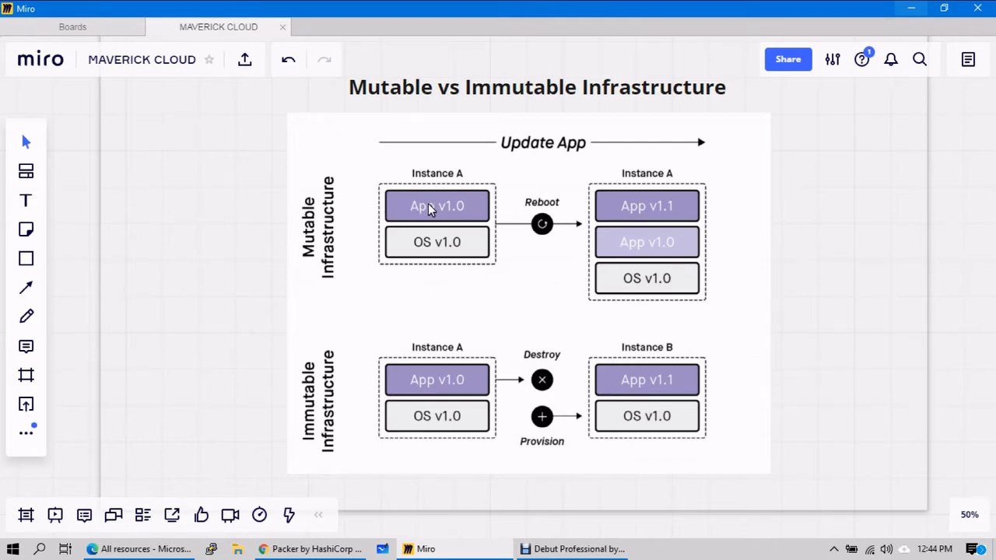
{"action": "mouse_move", "coordinate": [408, 245]}
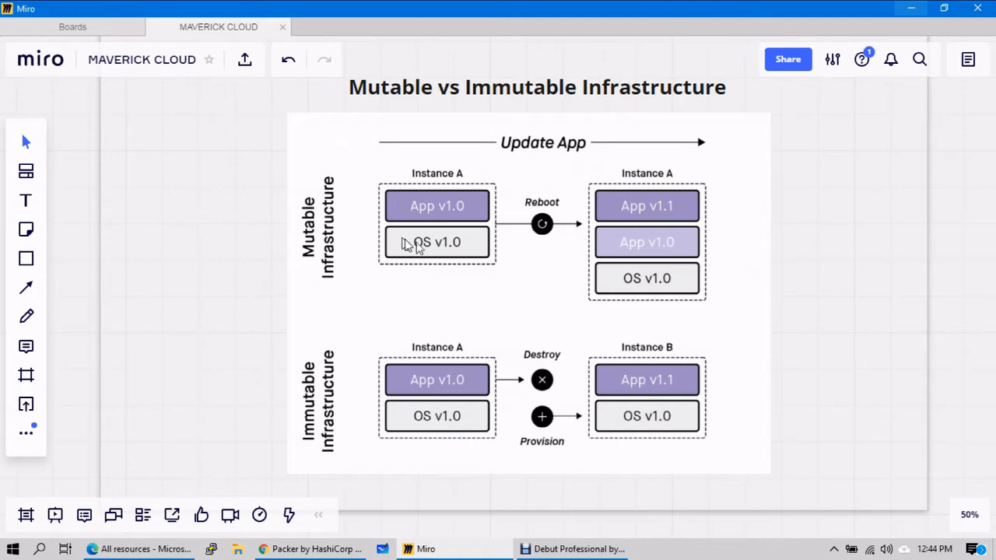
{"action": "mouse_move", "coordinate": [467, 223]}
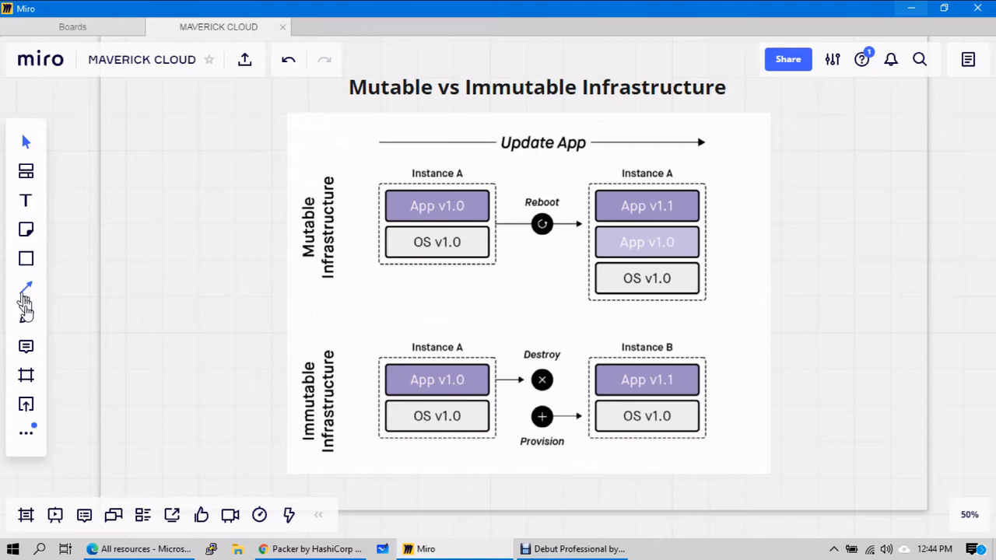
With the Pen, hand-write CRQ by Mutable Infrastructure and bracket the updated Instance A.
{"action": "left_click", "coordinate": [26, 303]}
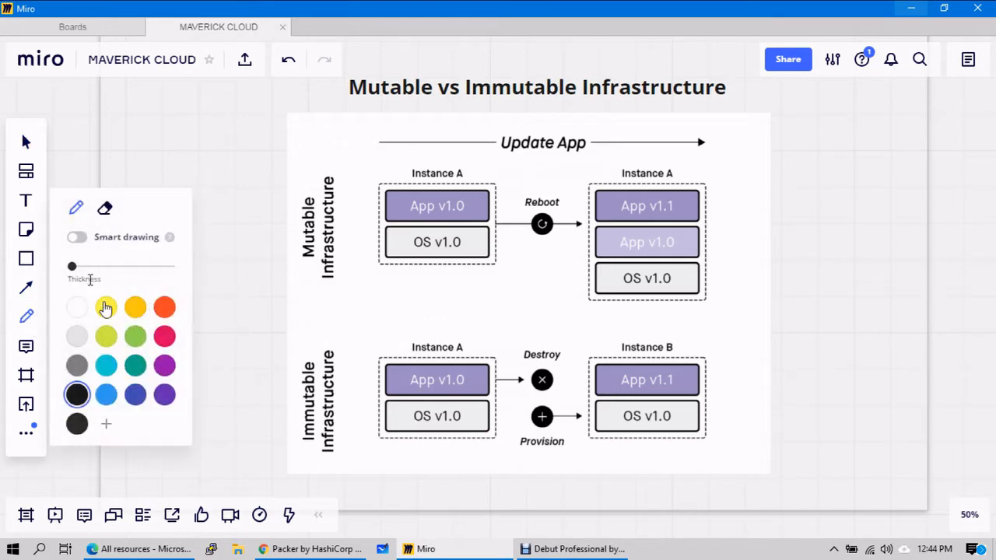
{"action": "left_click_drag", "start_coordinate": [72, 266], "coordinate": [98, 266]}
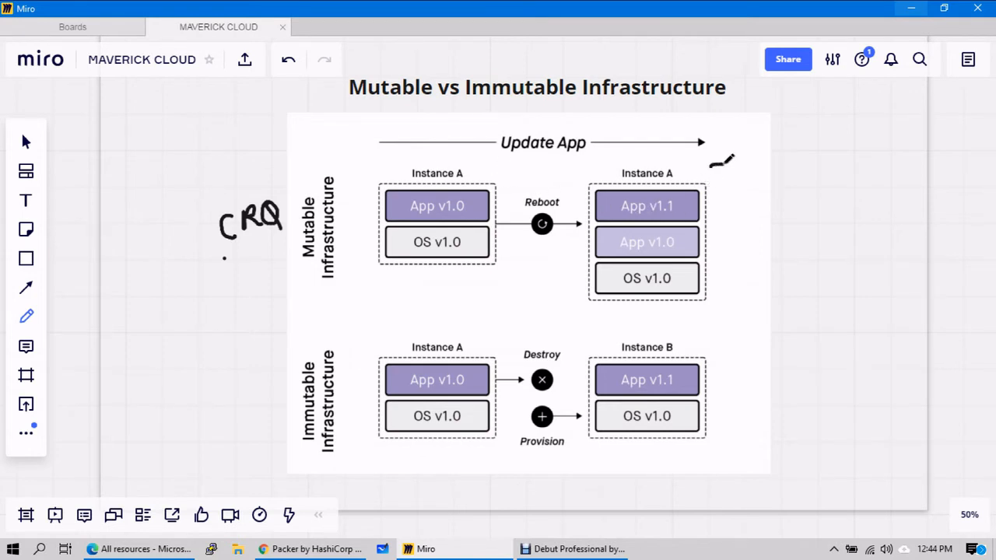
{"action": "left_click_drag", "start_coordinate": [716, 164], "coordinate": [723, 202]}
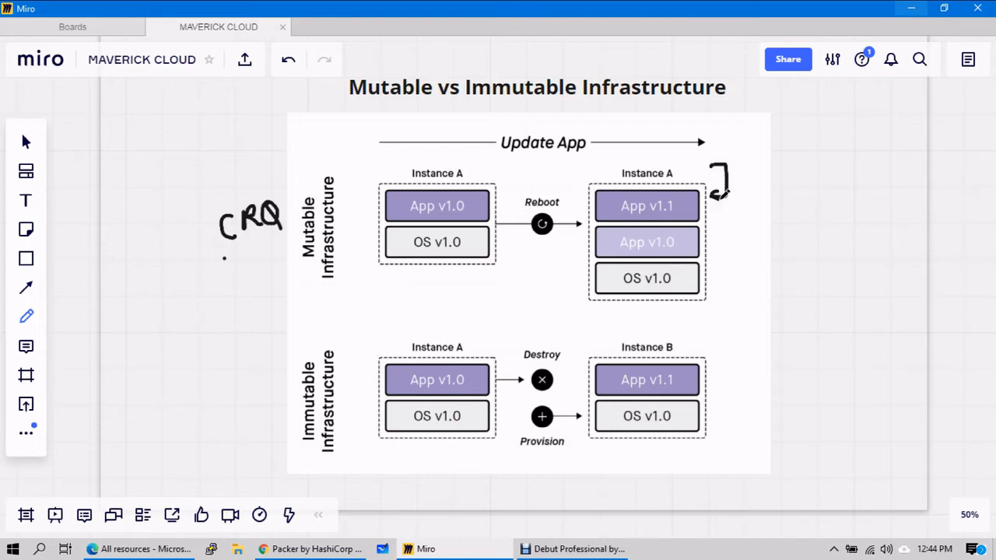
{"action": "mouse_move", "coordinate": [669, 242]}
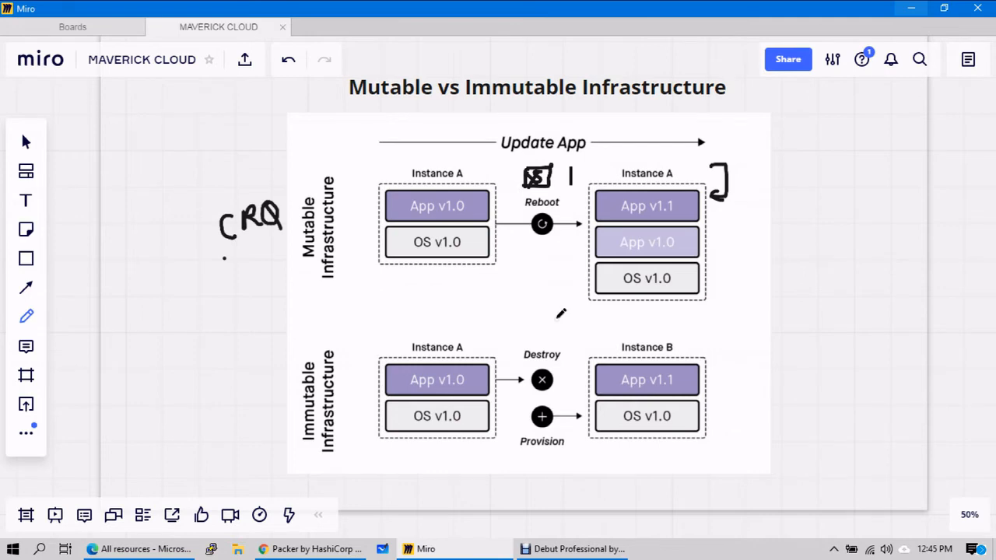
{"action": "mouse_move", "coordinate": [557, 306]}
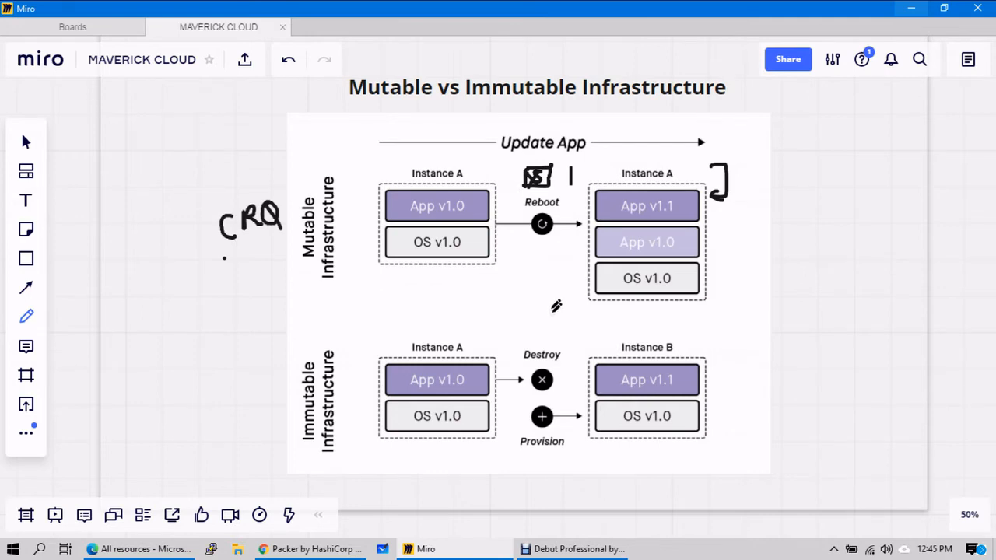
{"action": "mouse_move", "coordinate": [556, 296]}
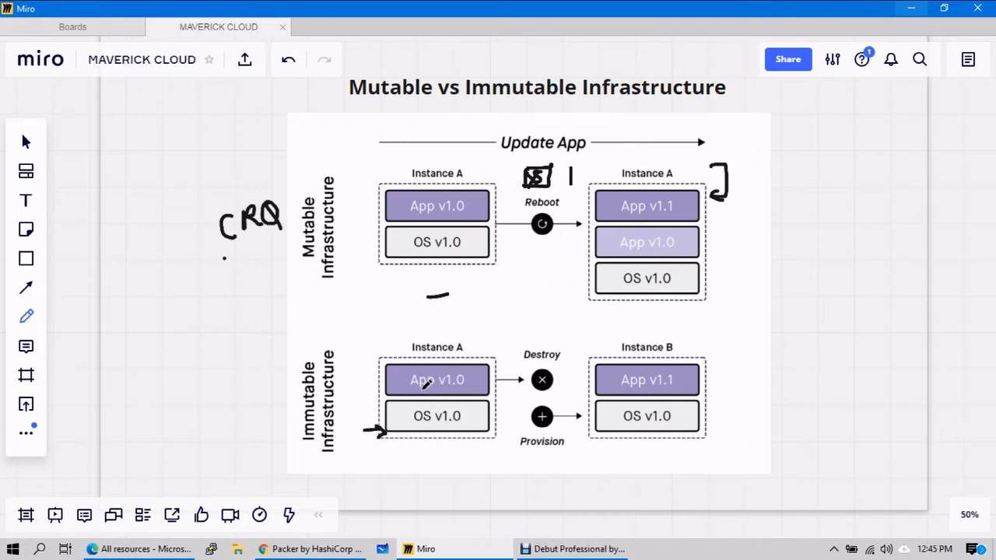
{"action": "mouse_move", "coordinate": [424, 380]}
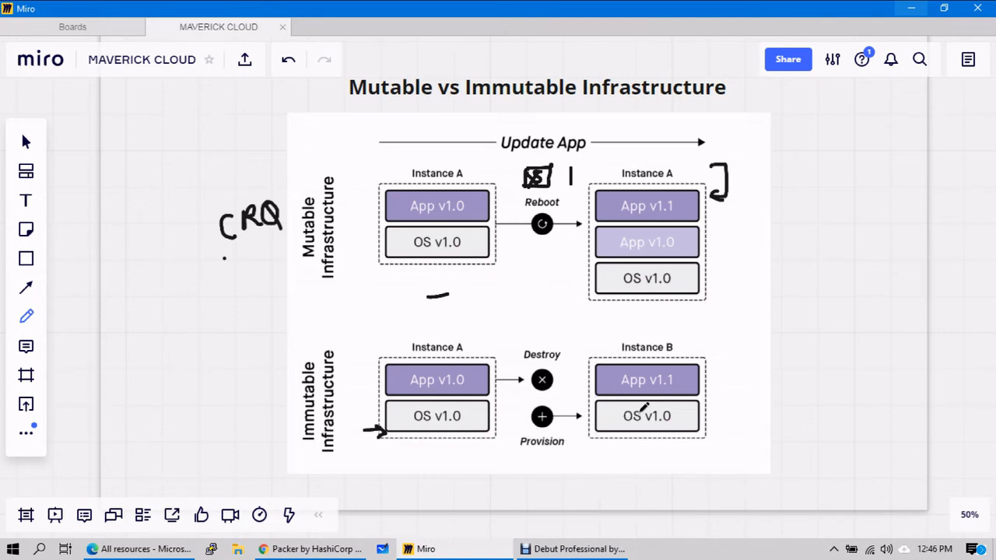
{"action": "mouse_move", "coordinate": [630, 413]}
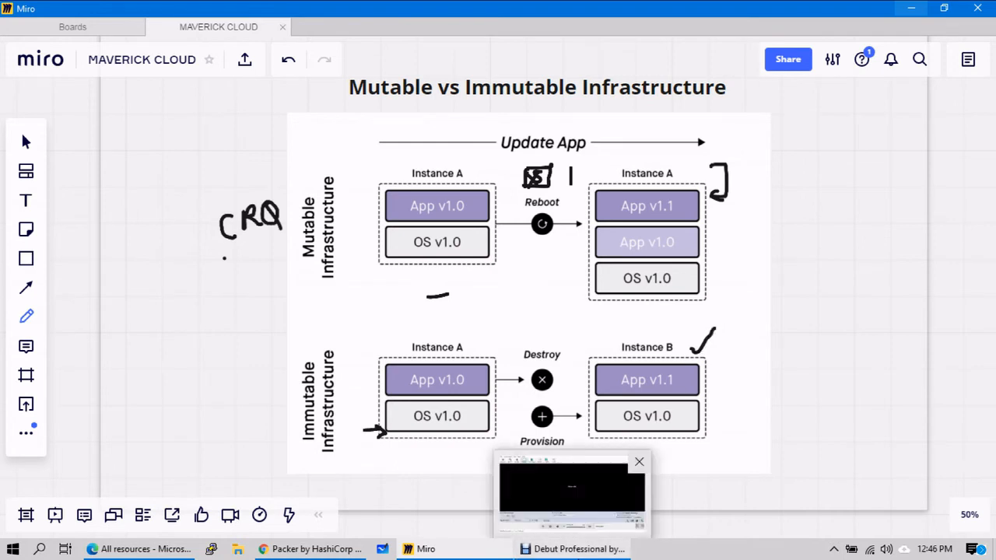
Pen-mark beneath the Immutable Infrastructure label and tick the Destroy step with a checkmark.
{"action": "left_click", "coordinate": [638, 462]}
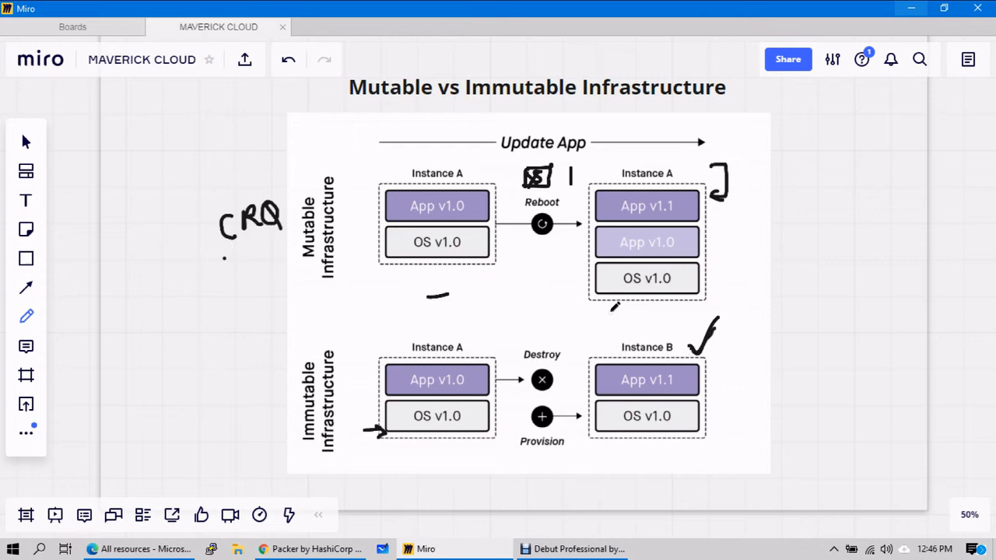
{"action": "left_click_drag", "start_coordinate": [300, 455], "coordinate": [318, 444]}
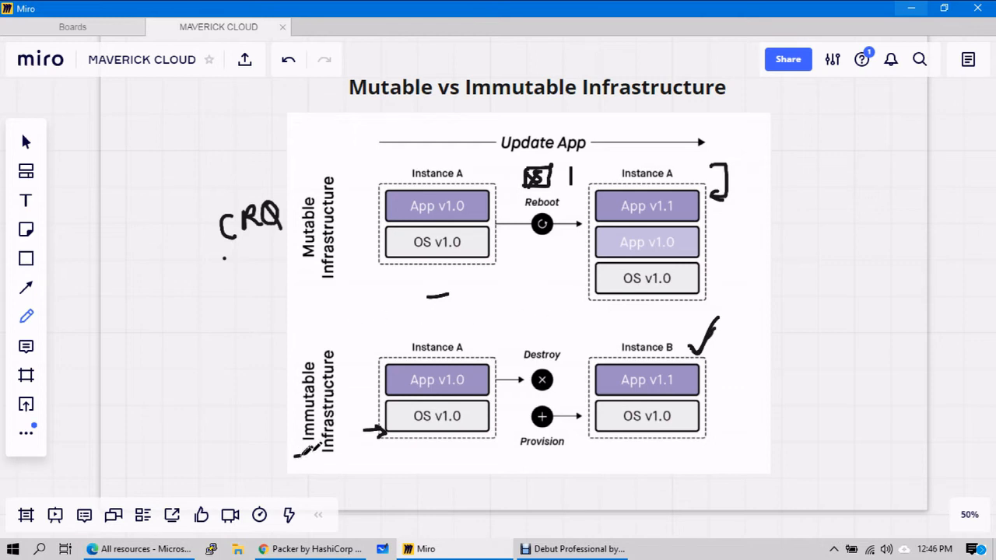
{"action": "mouse_move", "coordinate": [426, 549]}
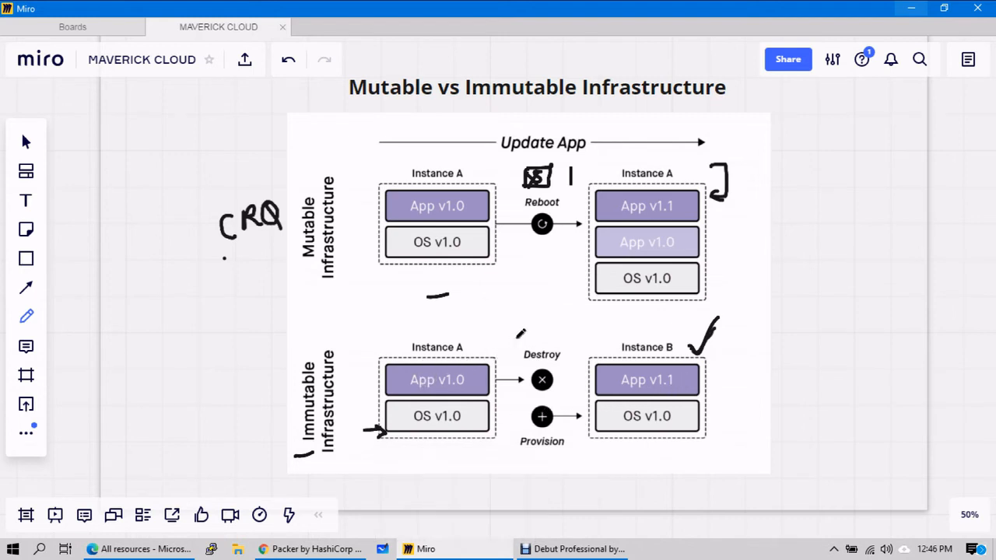
{"action": "left_click_drag", "start_coordinate": [518, 346], "coordinate": [537, 319]}
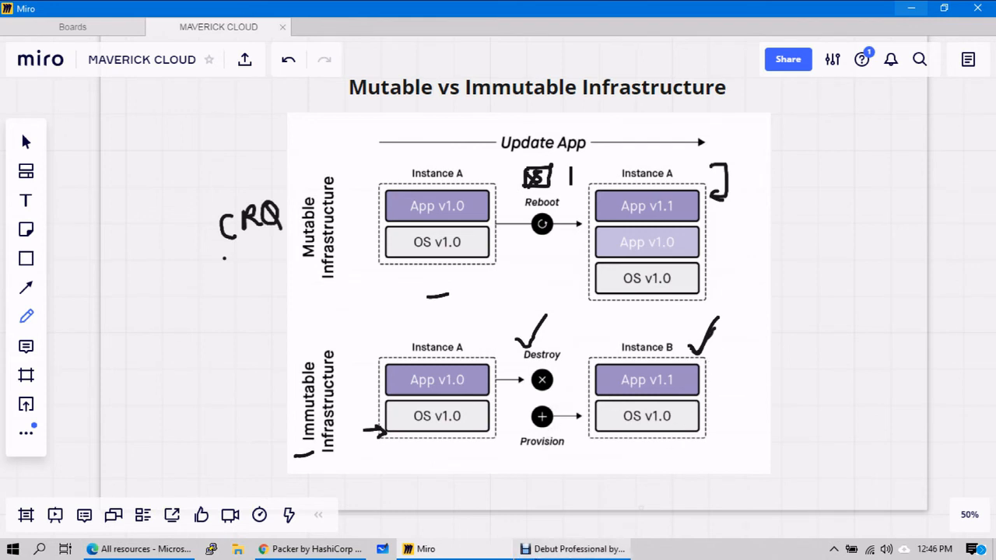
{"action": "mouse_move", "coordinate": [257, 393]}
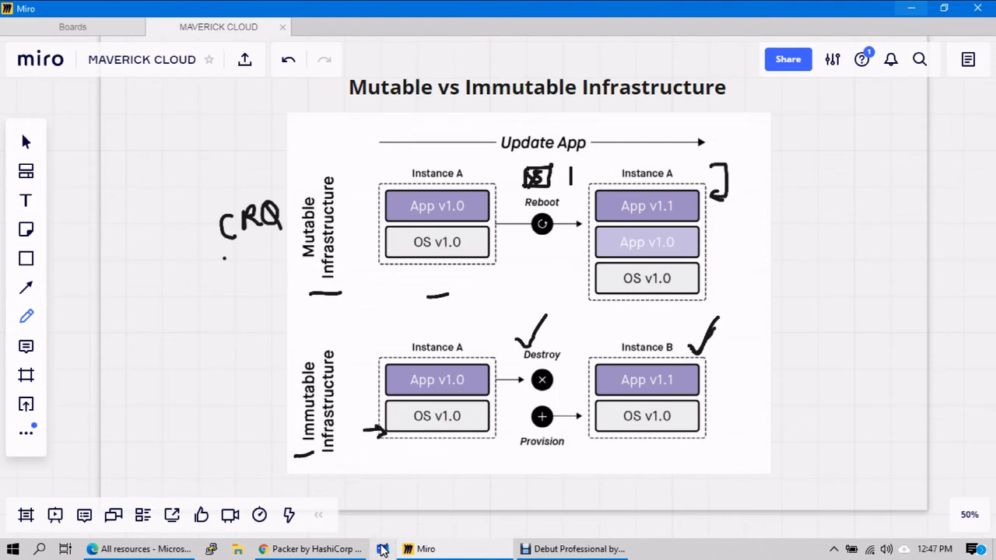
{"action": "mouse_move", "coordinate": [381, 549]}
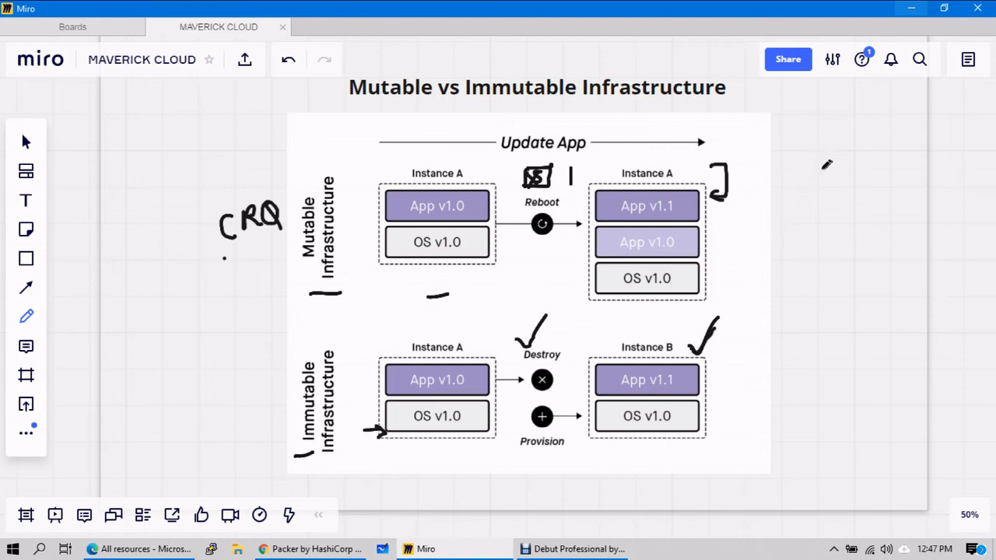
{"action": "mouse_move", "coordinate": [823, 176]}
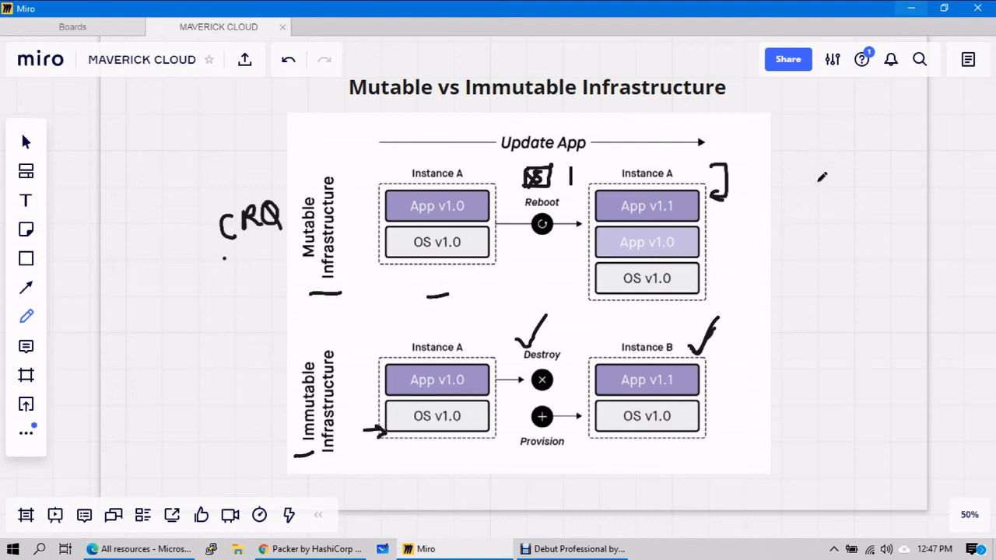
{"action": "mouse_move", "coordinate": [831, 158]}
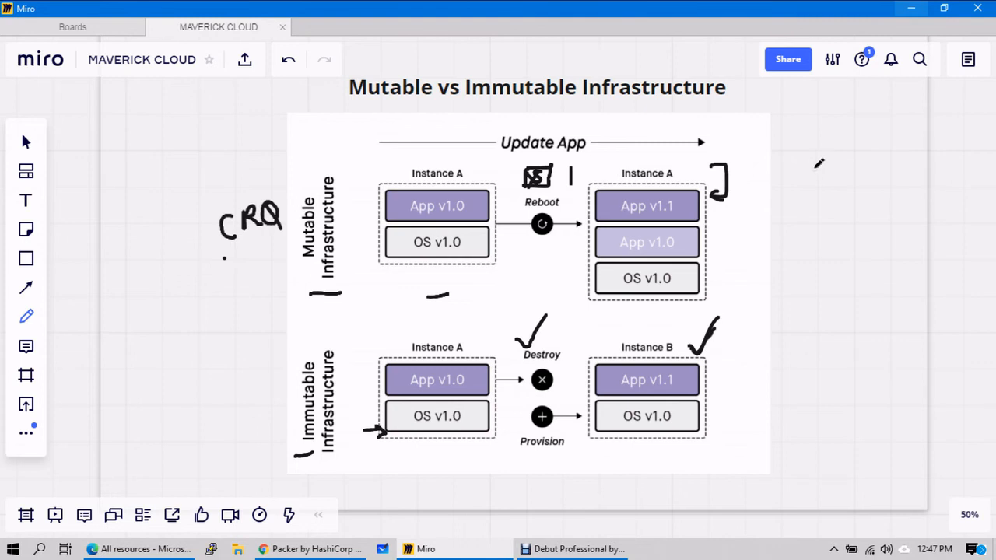
{"action": "mouse_move", "coordinate": [823, 257]}
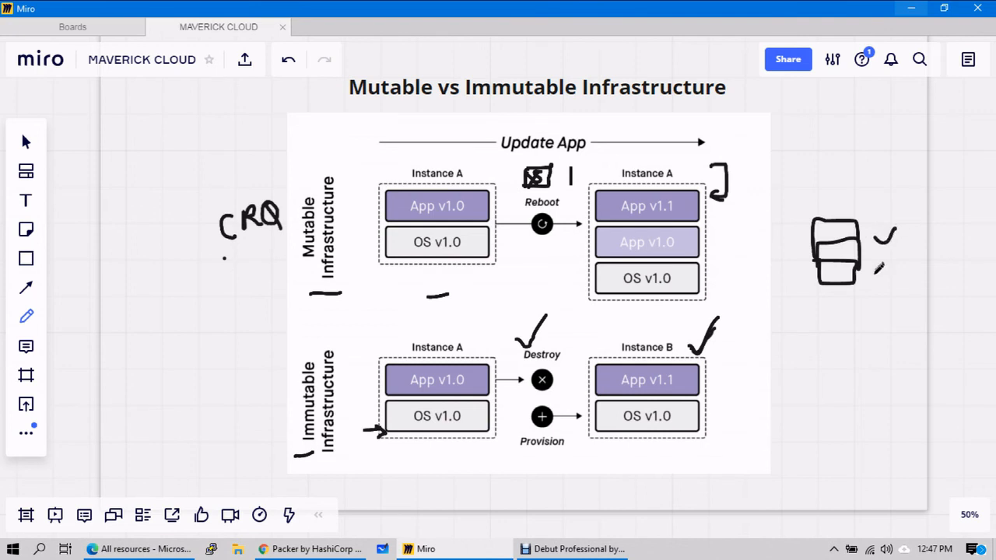
Add a circled number, the lower server's markings and a version note beside the server sketches.
{"action": "left_click_drag", "start_coordinate": [883, 264], "coordinate": [871, 280]}
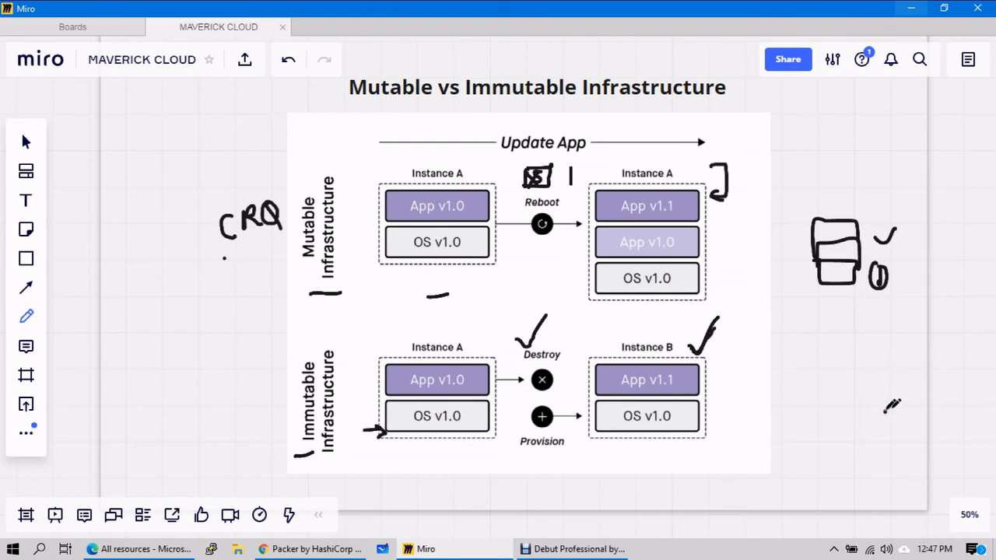
{"action": "left_click_drag", "start_coordinate": [887, 405], "coordinate": [903, 431]}
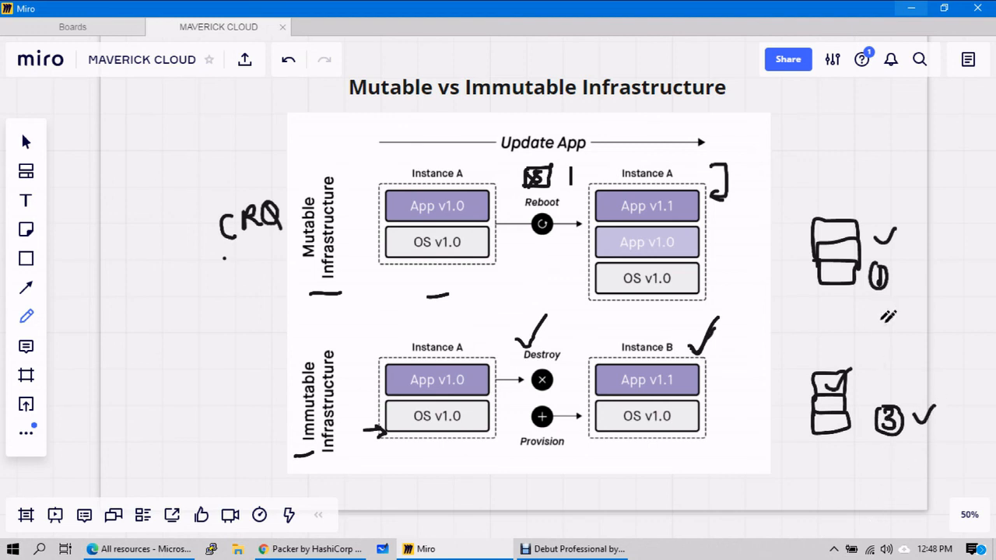
{"action": "left_click_drag", "start_coordinate": [872, 307], "coordinate": [926, 307]}
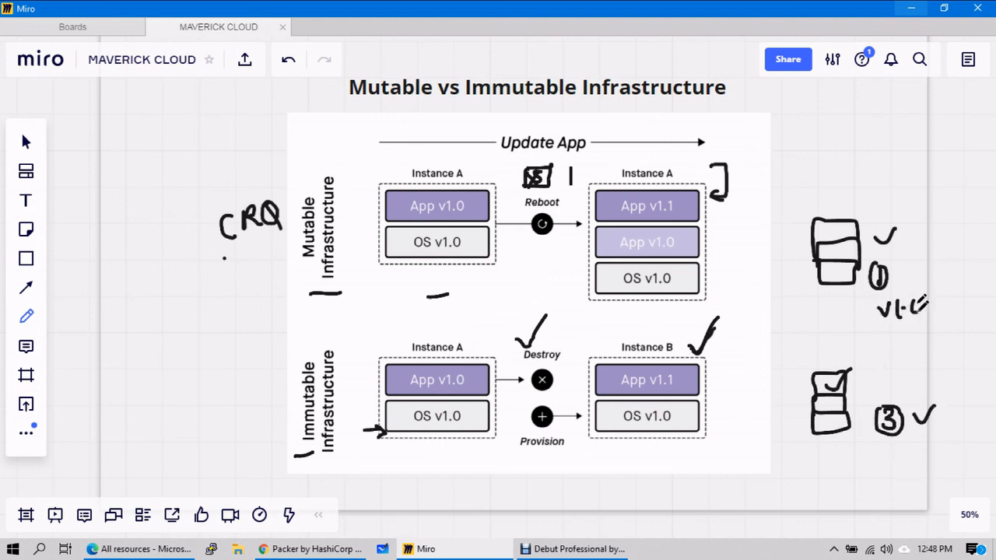